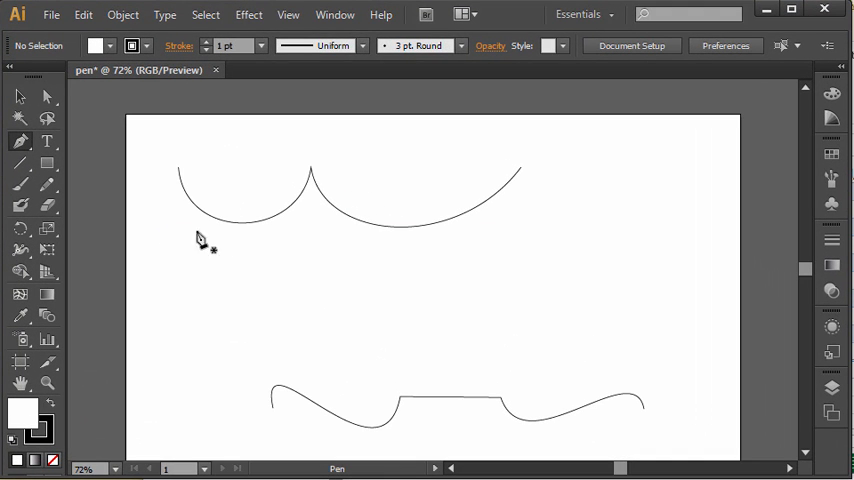
mouse_move(660, 330)
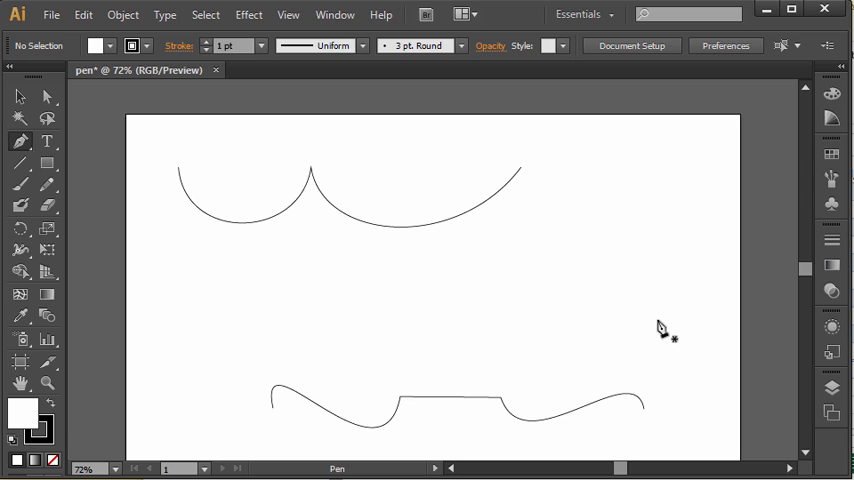
mouse_move(272, 300)
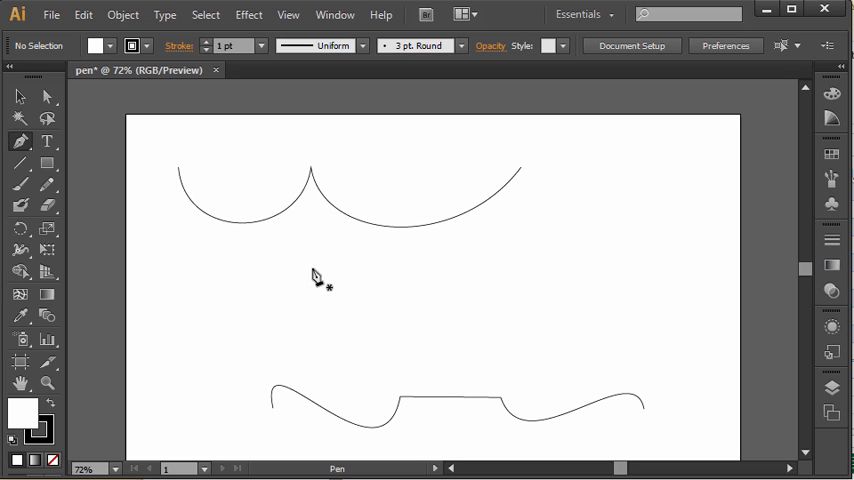
- Draw the first scallop arc as a U-shaped curve between a left anchor and a second anchor
drag(348, 200, 352, 330)
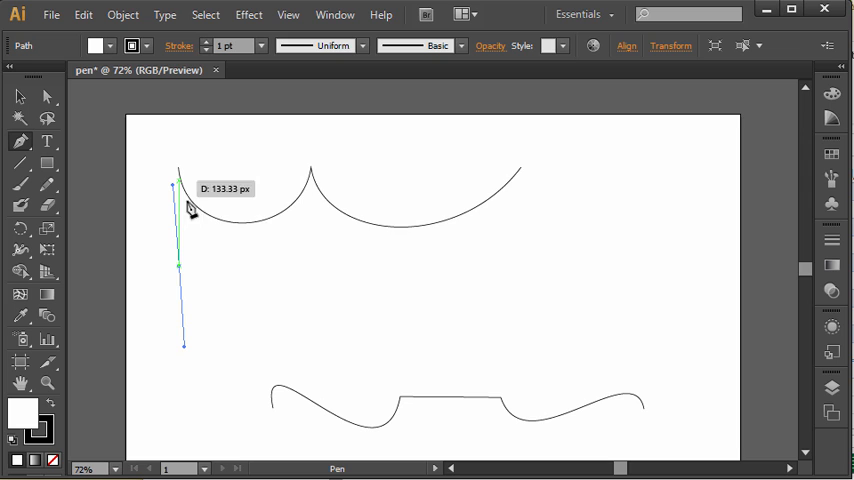
drag(192, 208, 318, 272)
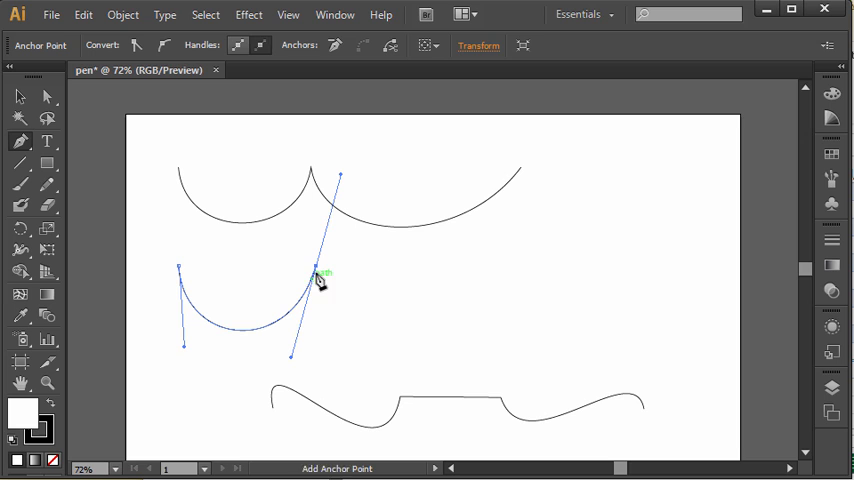
mouse_move(322, 280)
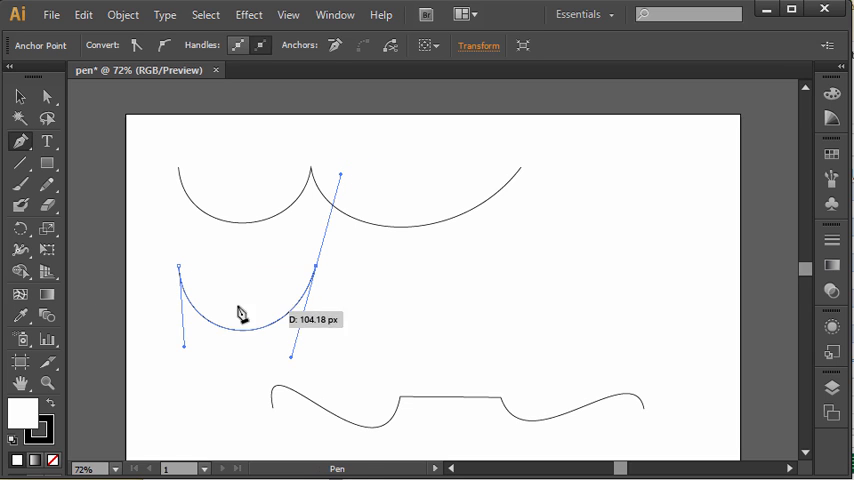
mouse_move(328, 290)
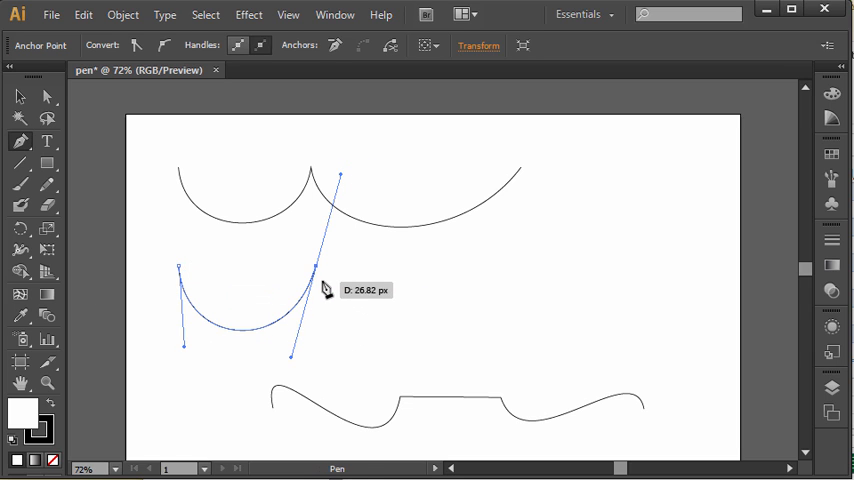
mouse_move(320, 278)
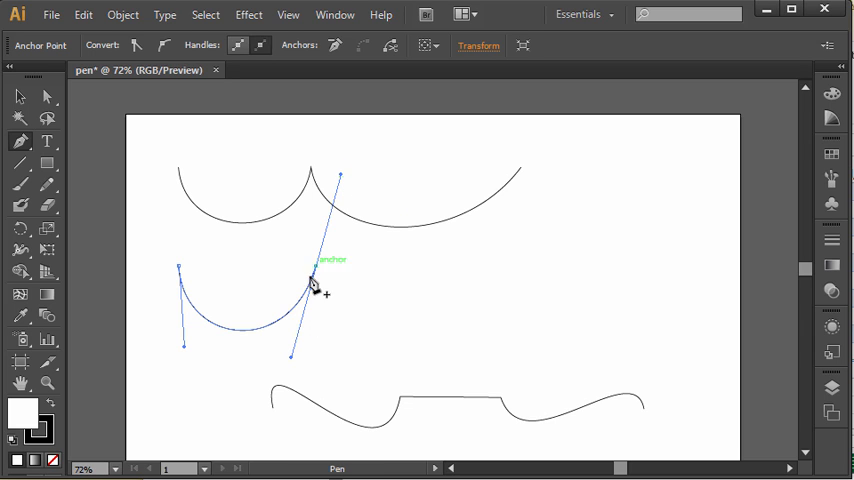
mouse_move(322, 280)
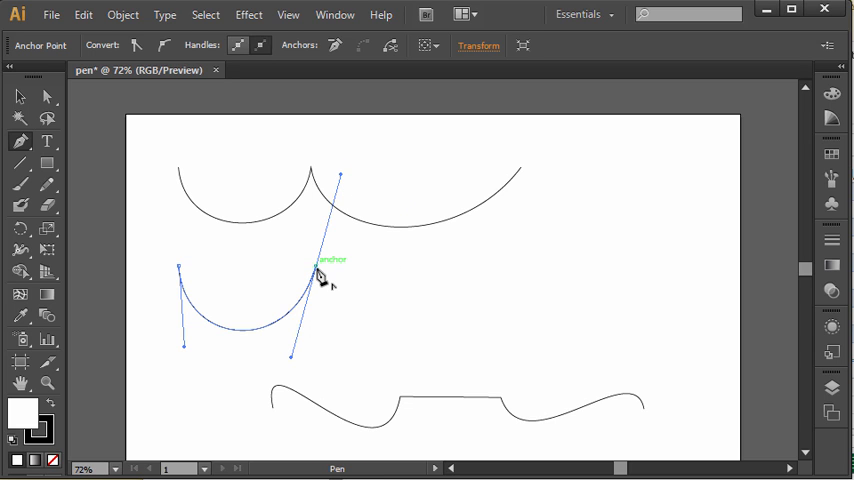
- Convert the second anchor to a corner cusp with its outgoing handle swung downward (Alt-drag)
drag(320, 268, 318, 324)
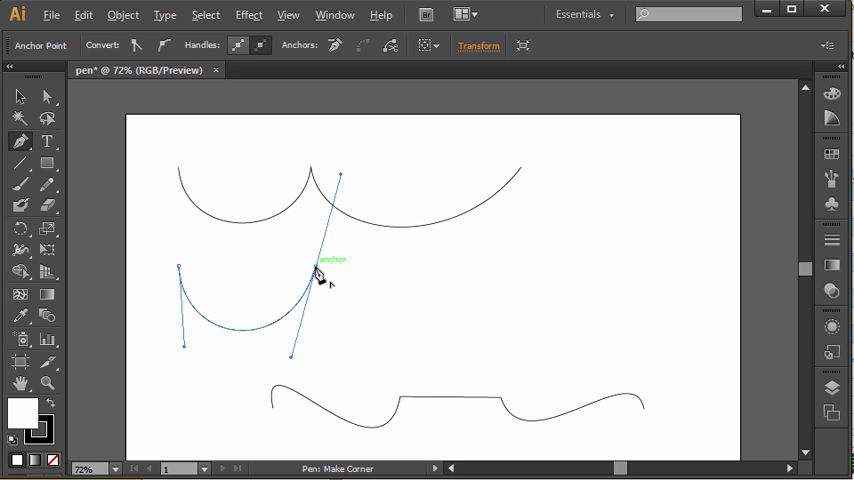
click(312, 272)
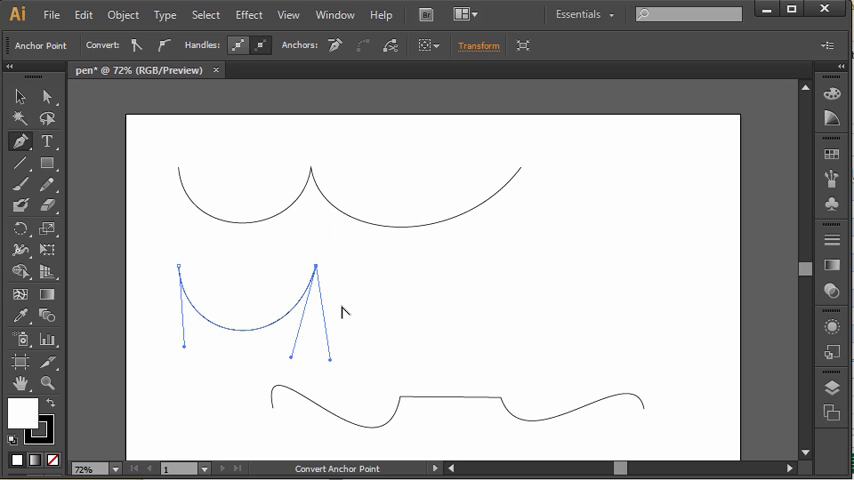
mouse_move(332, 242)
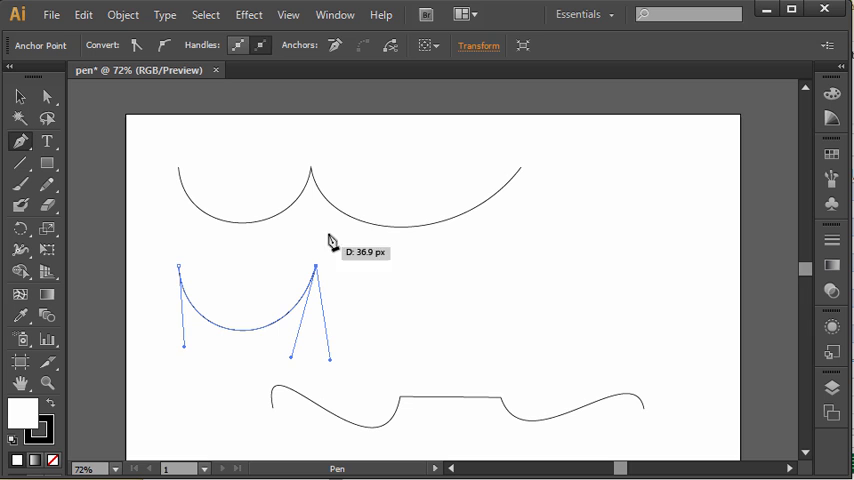
mouse_move(520, 262)
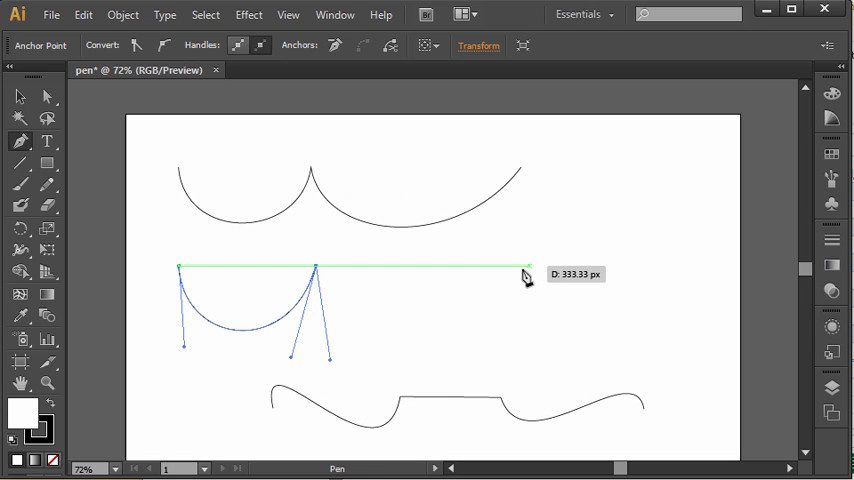
- Sweep the second scallop arc from the cusp to a third anchor at the right end
drag(524, 270, 536, 208)
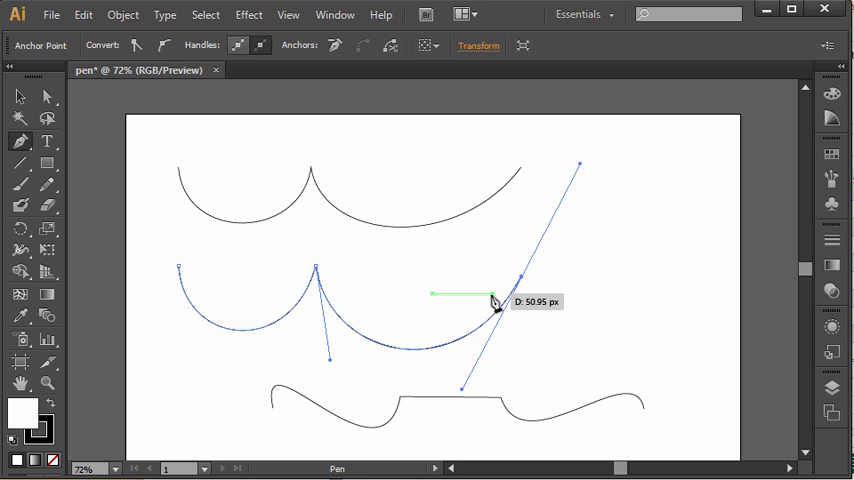
mouse_move(318, 276)
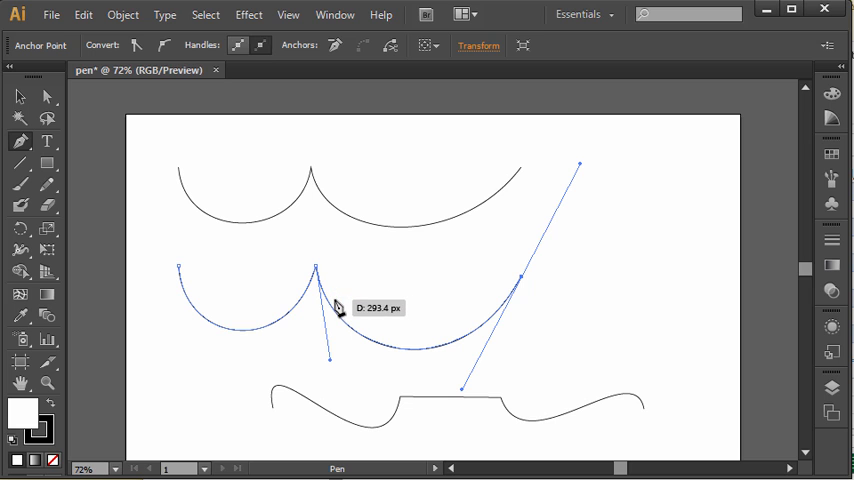
mouse_move(20, 180)
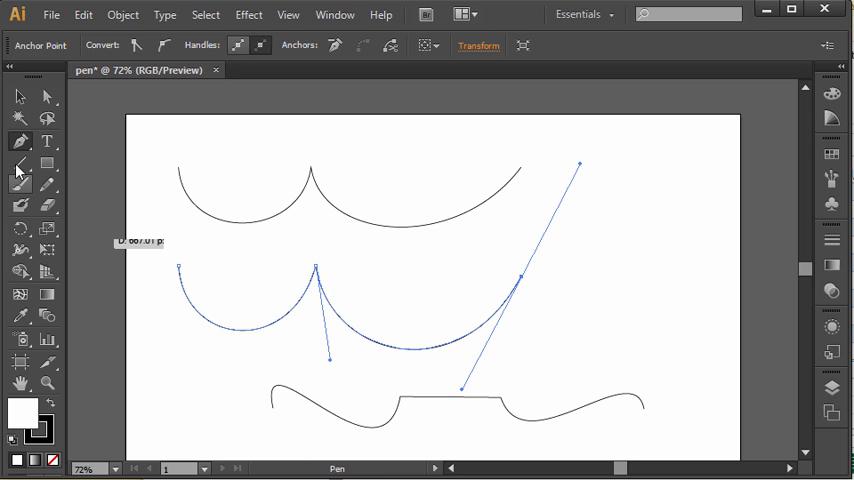
mouse_move(48, 96)
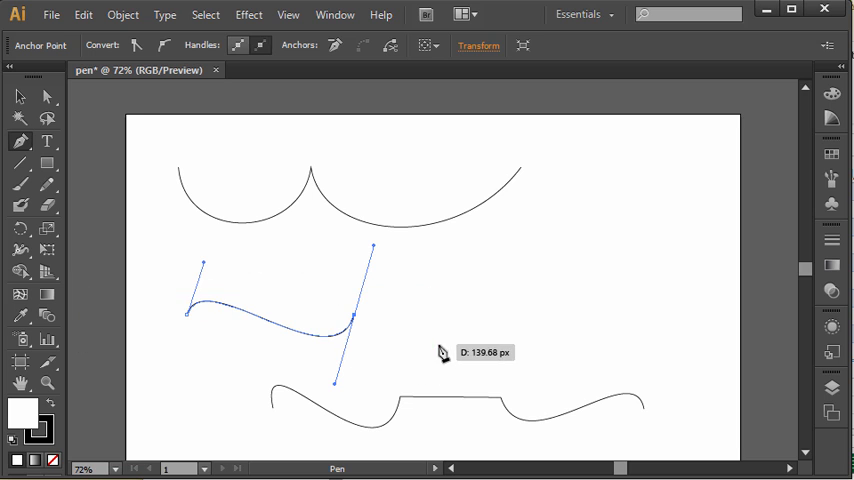
mouse_move(358, 322)
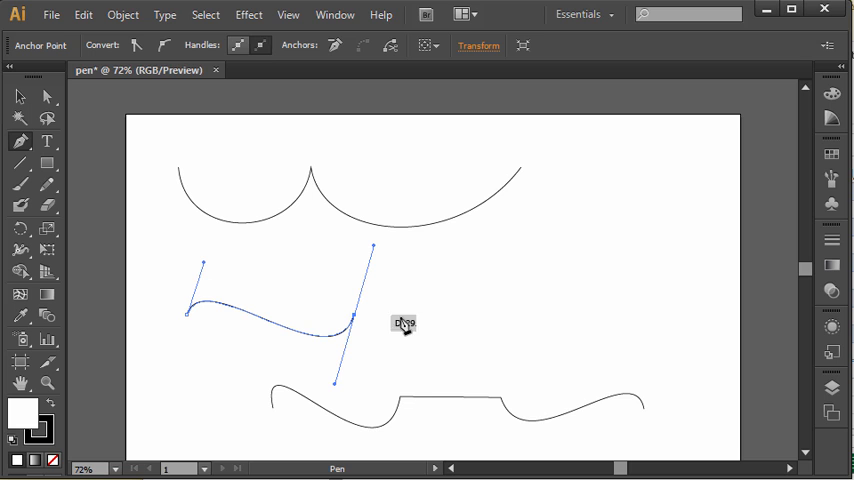
mouse_move(356, 324)
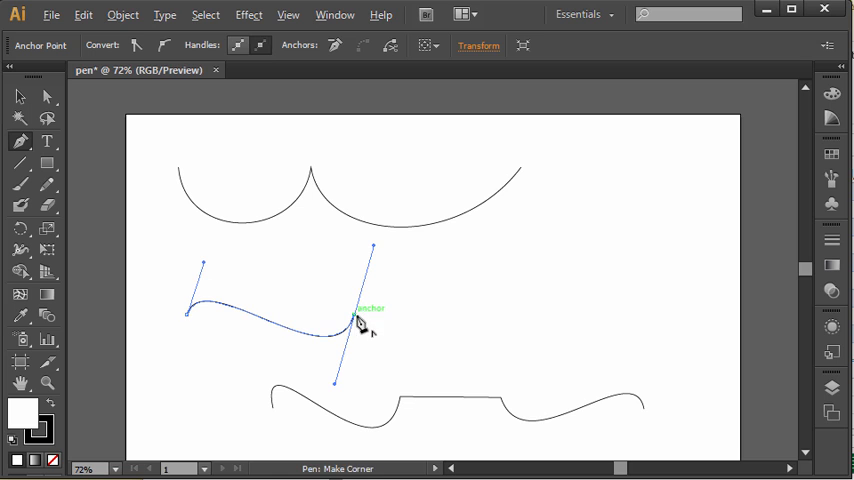
- Break the swoosh's second anchor into a corner and run a flat plateau segment to a third anchor
click(356, 320)
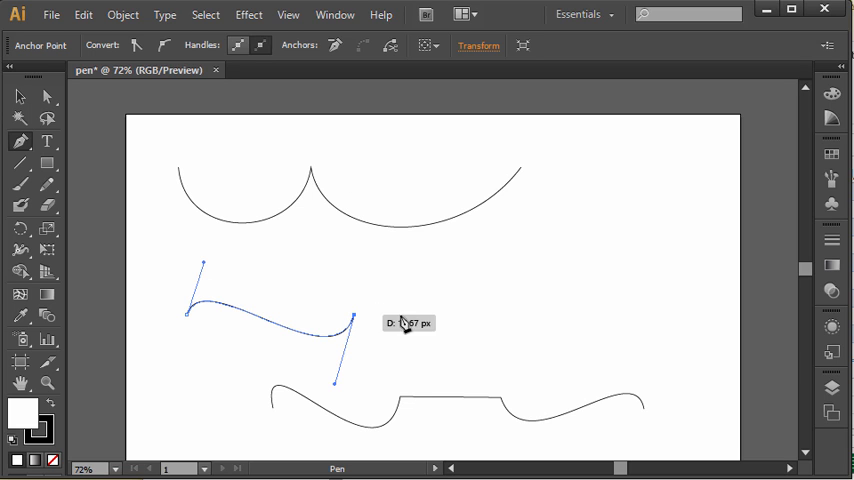
mouse_move(364, 328)
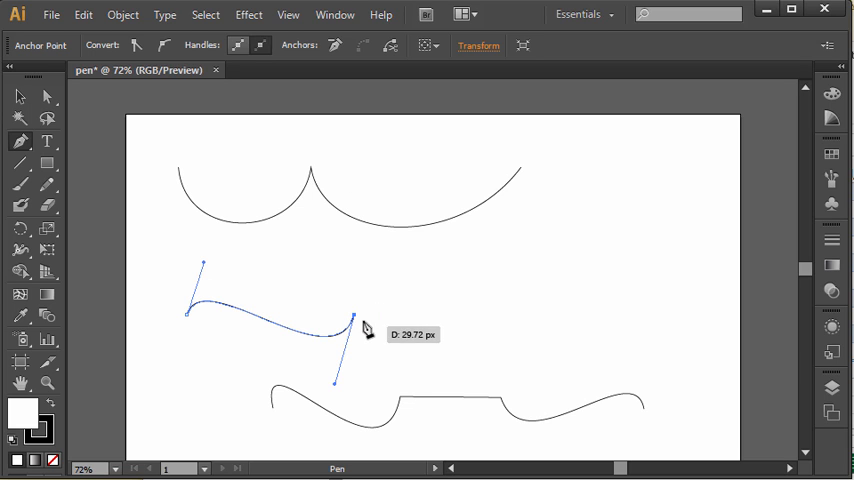
mouse_move(358, 324)
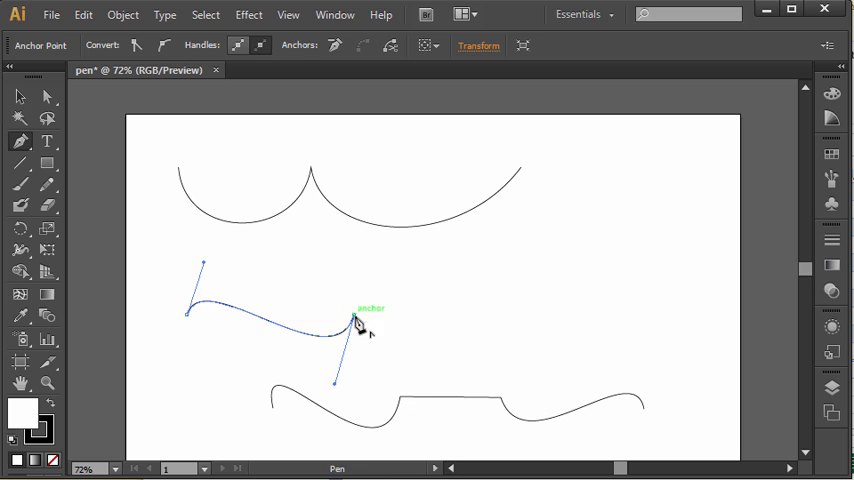
drag(356, 318, 370, 368)
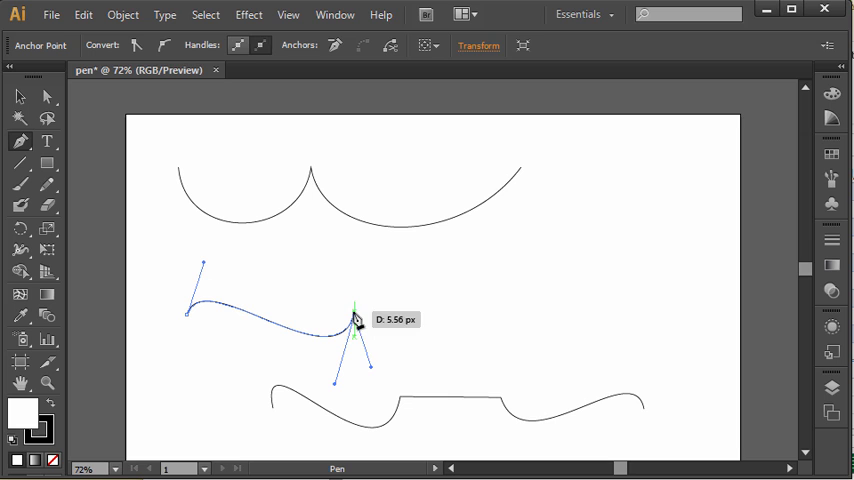
click(356, 316)
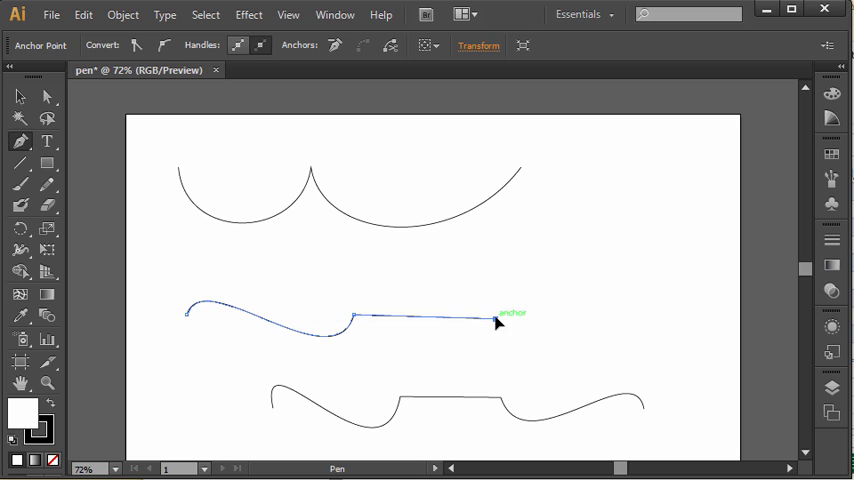
- Extend the swoosh past the plateau with a dip-and-rise curve to a fourth anchor on the right
drag(496, 318, 528, 324)
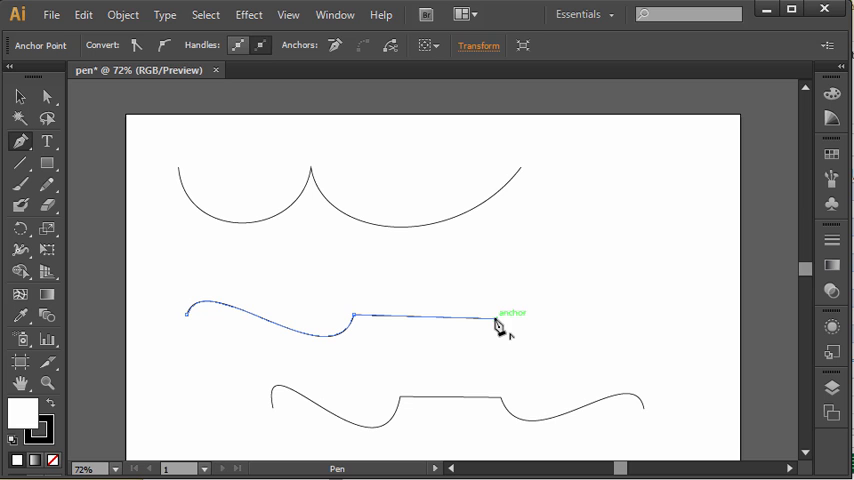
mouse_move(604, 378)
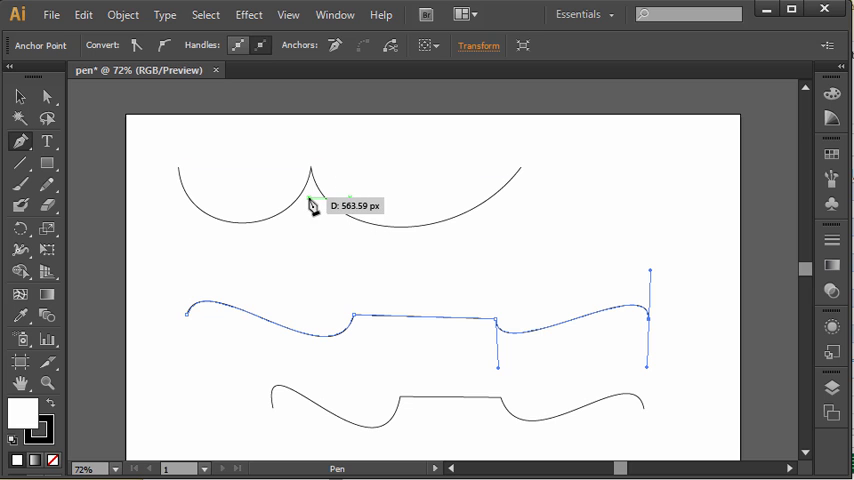
mouse_move(312, 204)
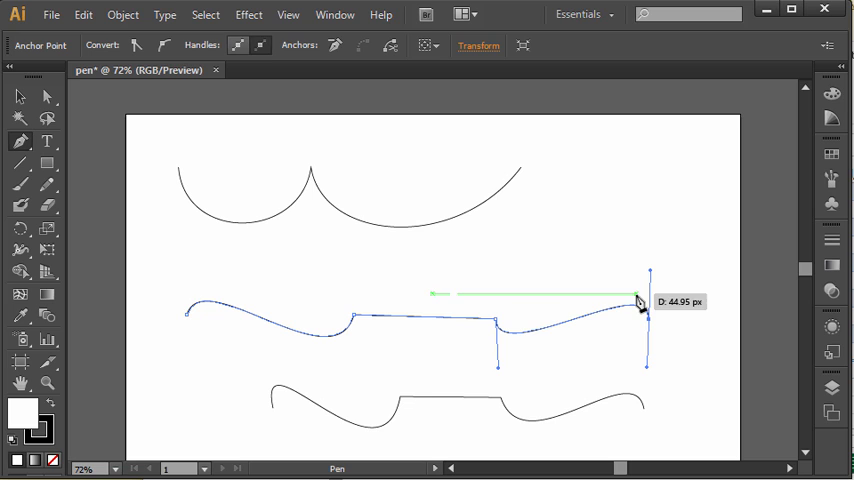
drag(640, 300, 480, 308)
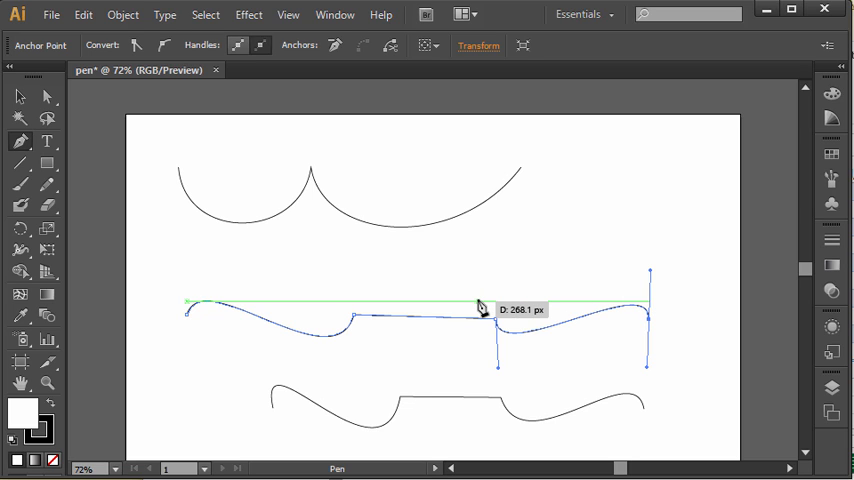